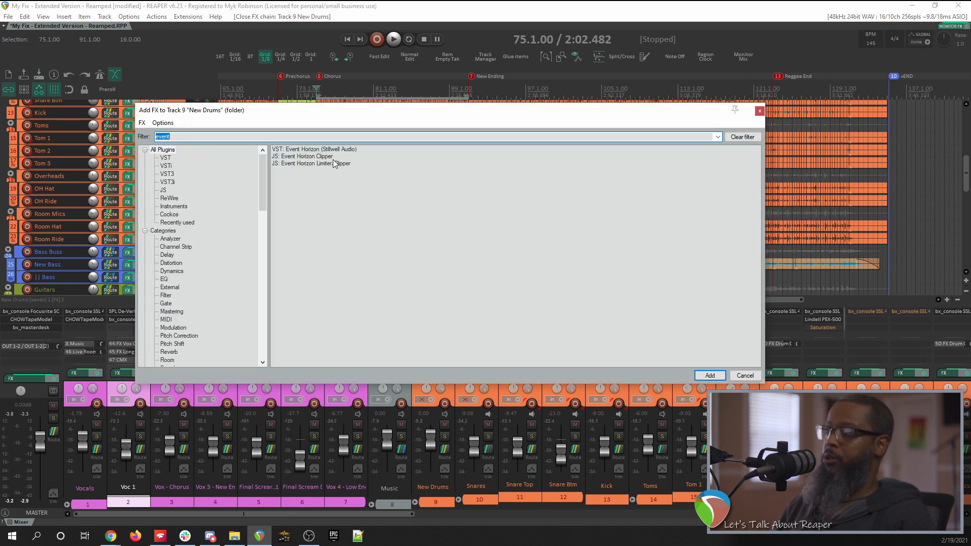
mouse_move(284, 164)
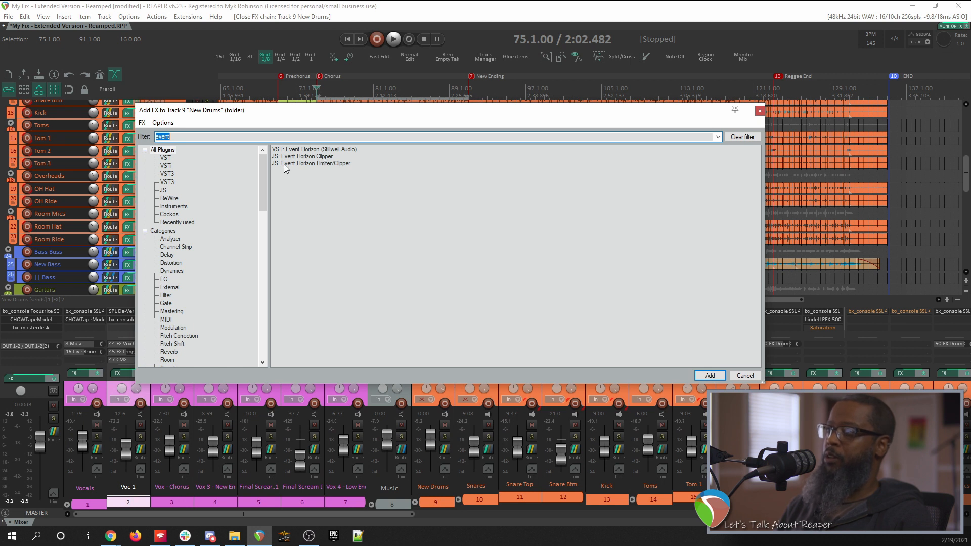
mouse_move(343, 168)
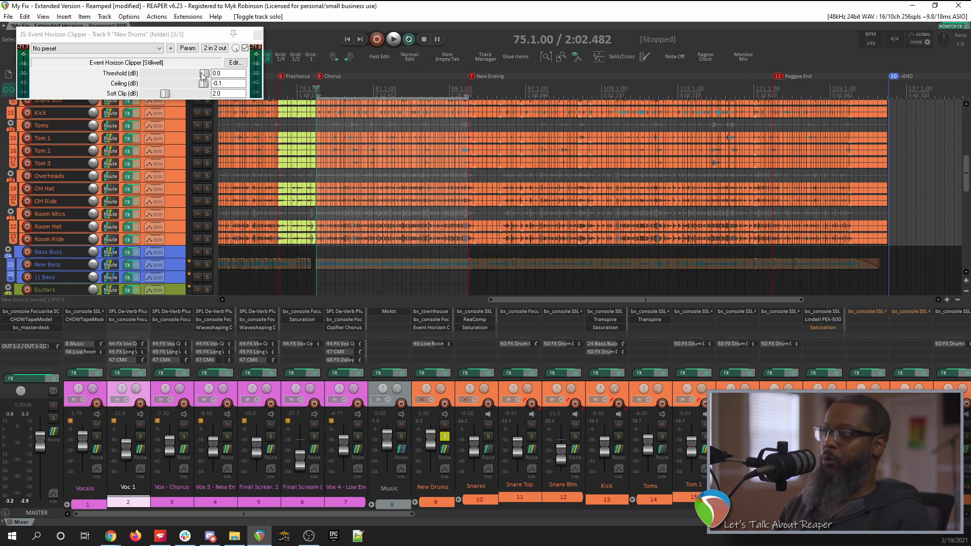
Step: During playback, drag the Event Horizon Clipper threshold from 0 dB down to about -5.2 dB
left_click(393, 39)
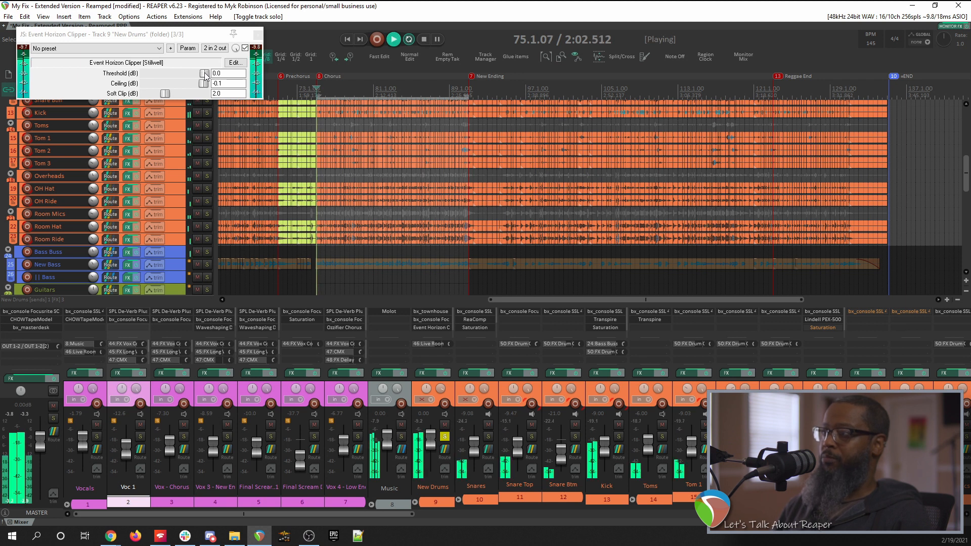
left_click_drag(201, 73, 201, 81)
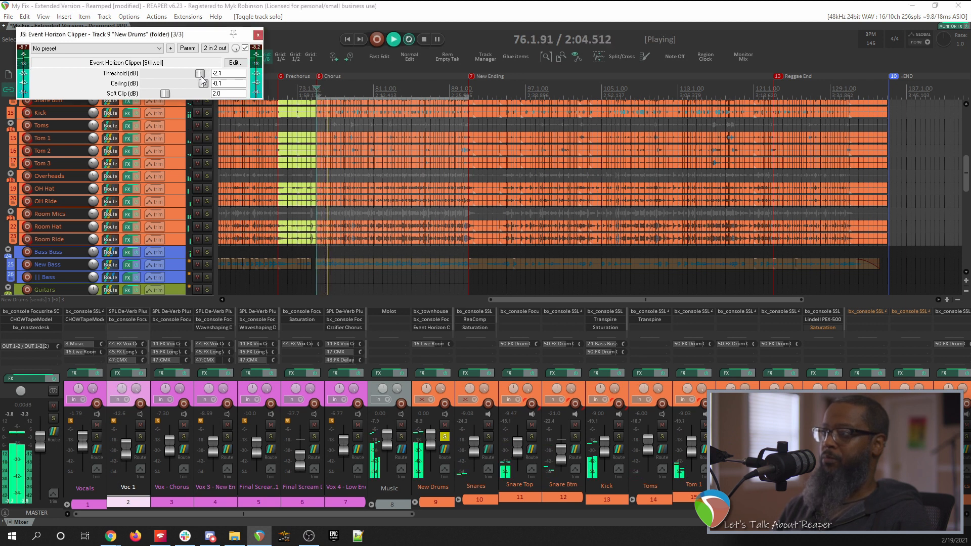
left_click_drag(201, 73, 195, 73)
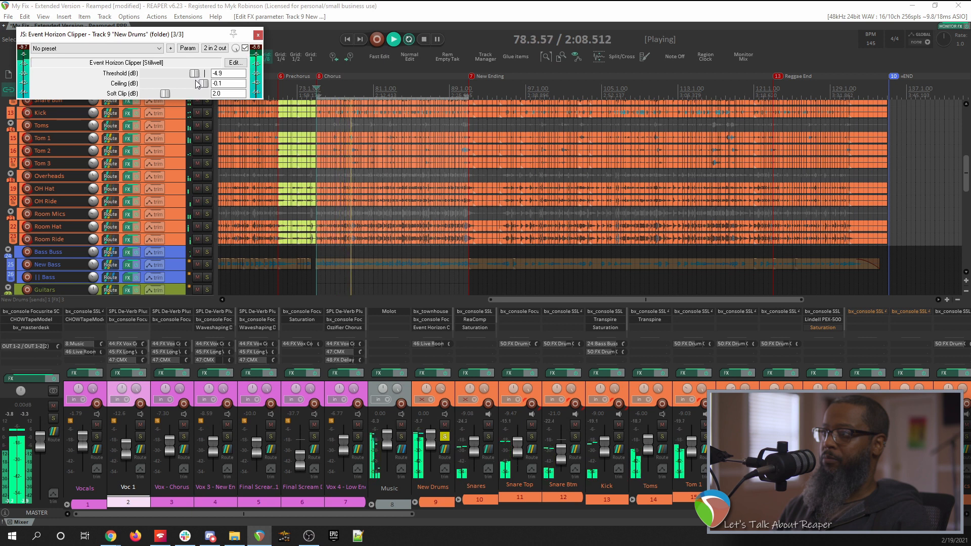
left_click_drag(193, 72, 191, 73)
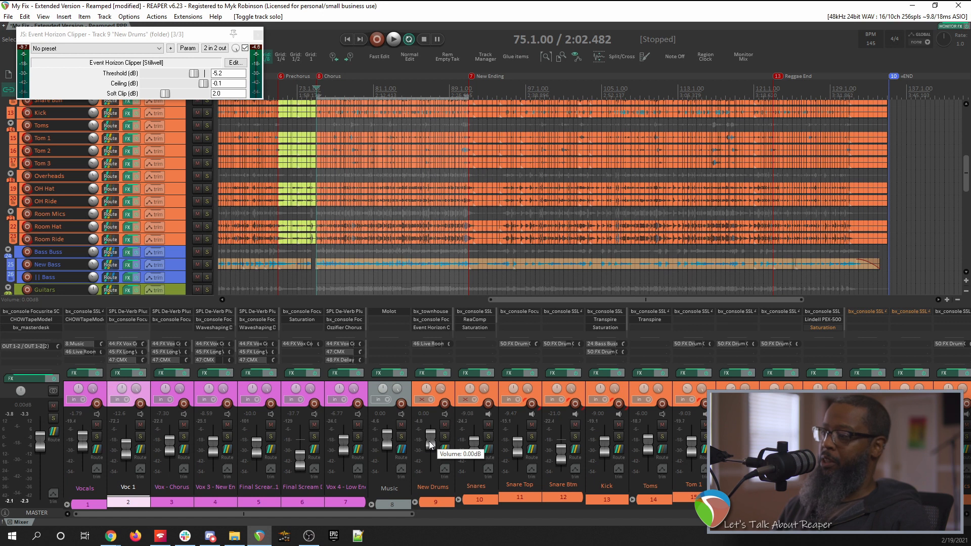
Step: Pull the New Drums fader from 0.00 dB down to about -2.27 dB
left_click_drag(430, 443, 430, 447)
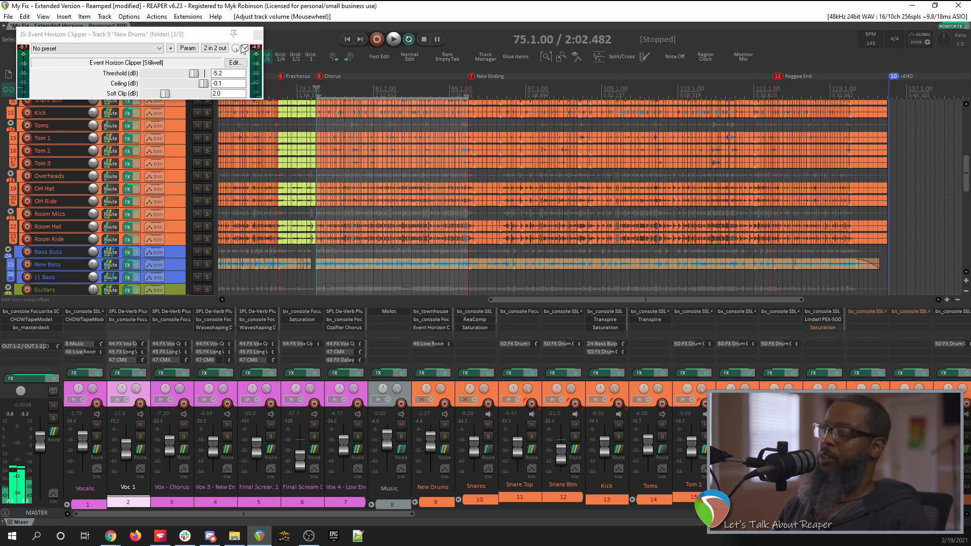
left_click(247, 47)
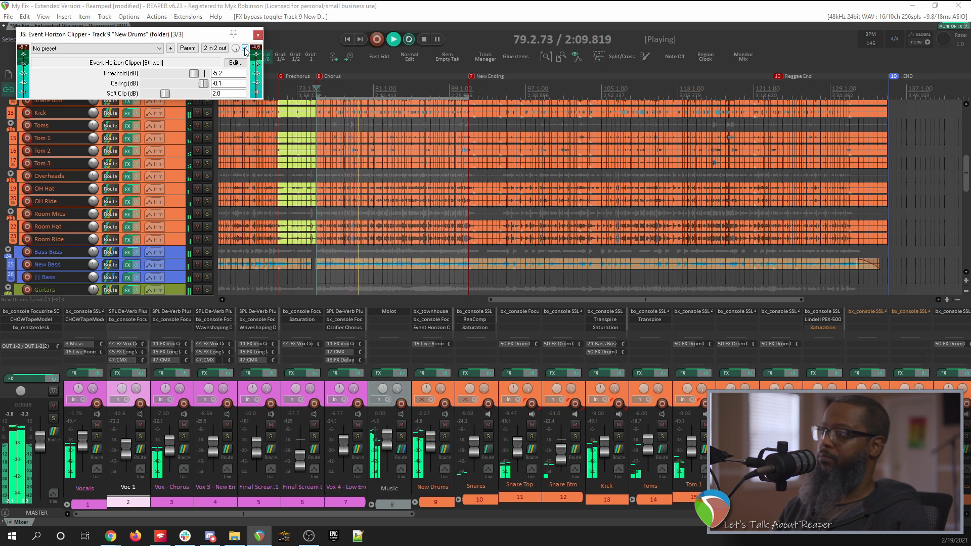
left_click(429, 39)
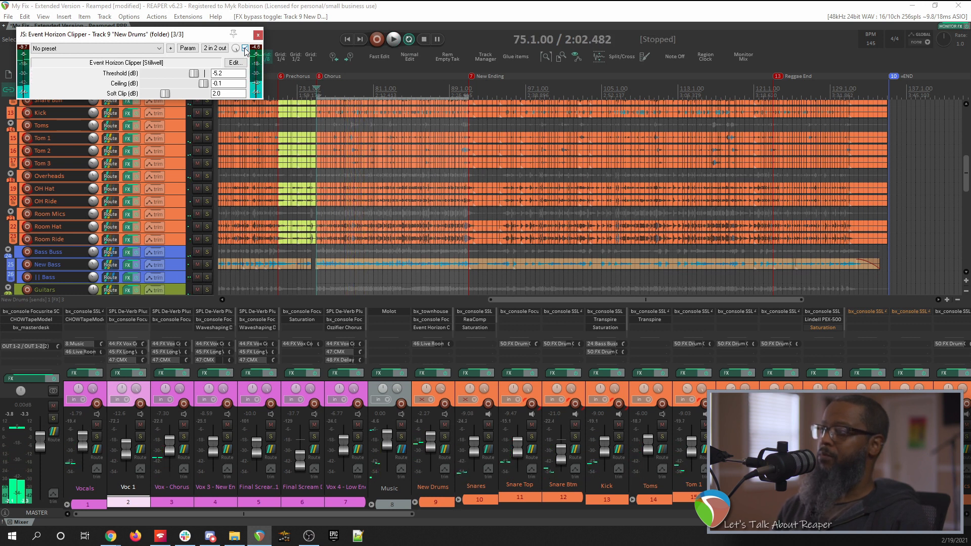